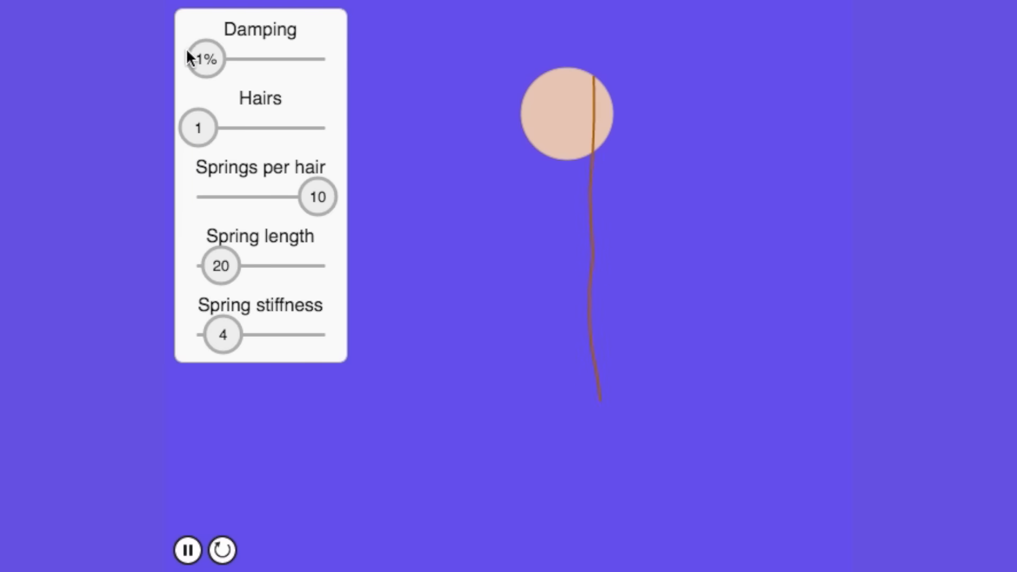
# - Raise the hair damping to 4%, then 20%, then settle back near 6%
pyautogui.moveTo(207, 58); pyautogui.dragTo(220, 59)
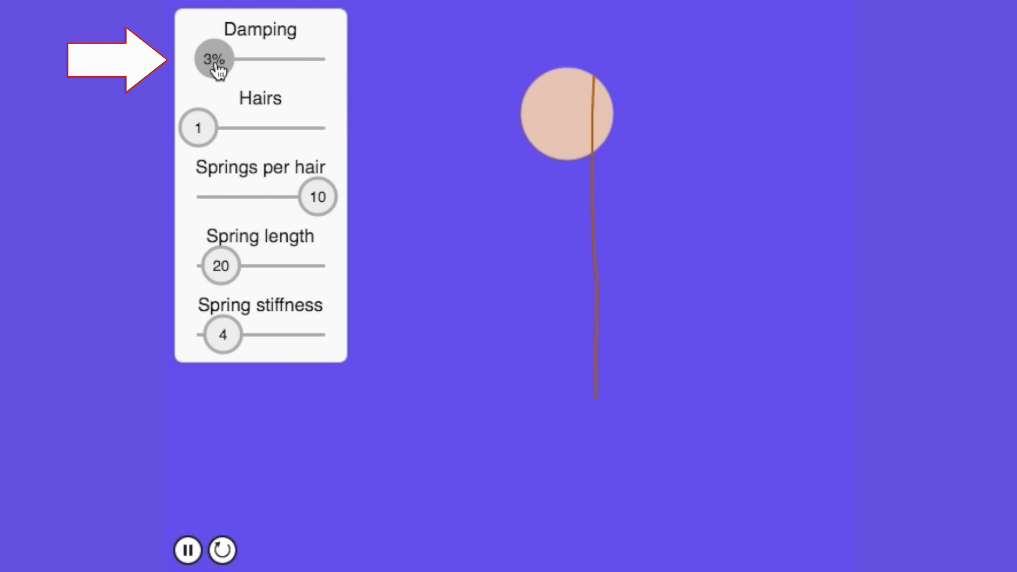
pyautogui.moveTo(214, 59); pyautogui.dragTo(224, 59)
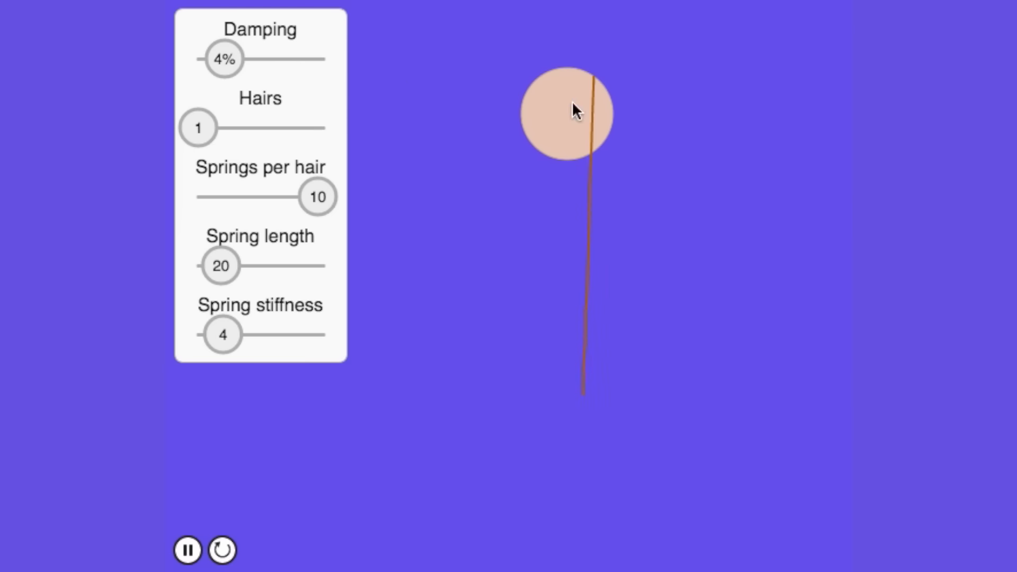
pyautogui.moveTo(224, 59); pyautogui.dragTo(323, 58)
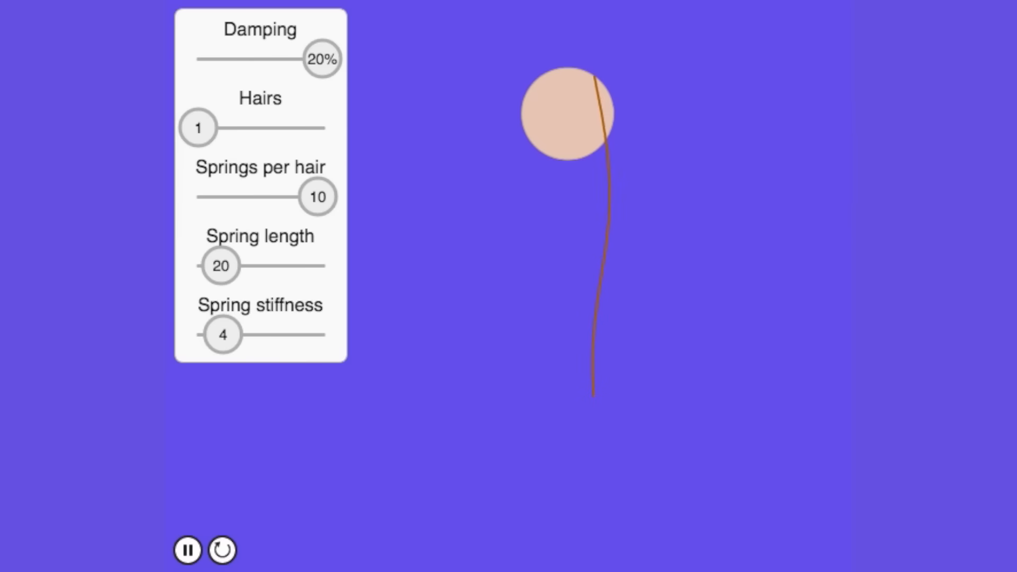
pyautogui.moveTo(320, 58); pyautogui.dragTo(237, 59)
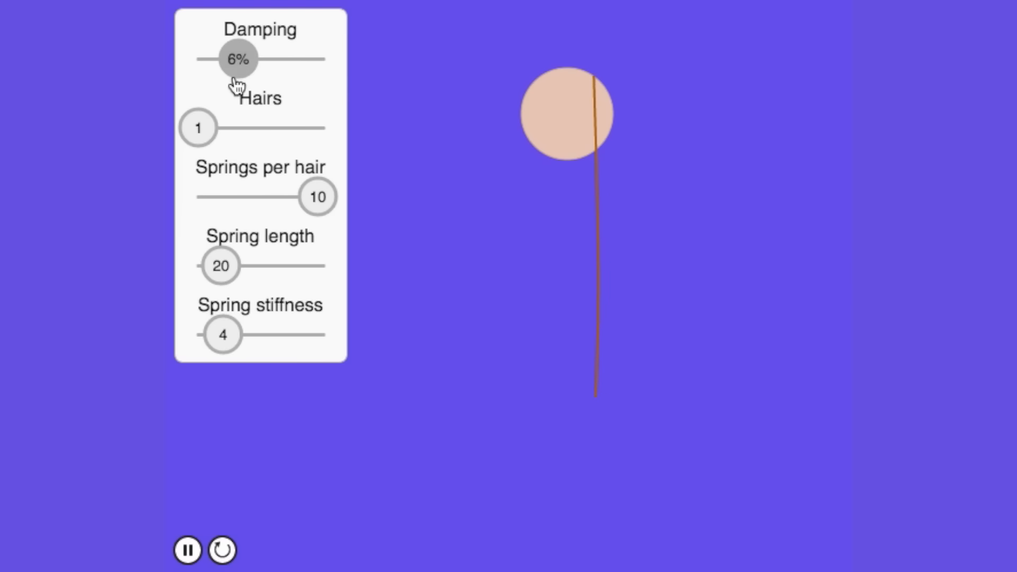
pyautogui.moveTo(198, 127); pyautogui.dragTo(246, 127)
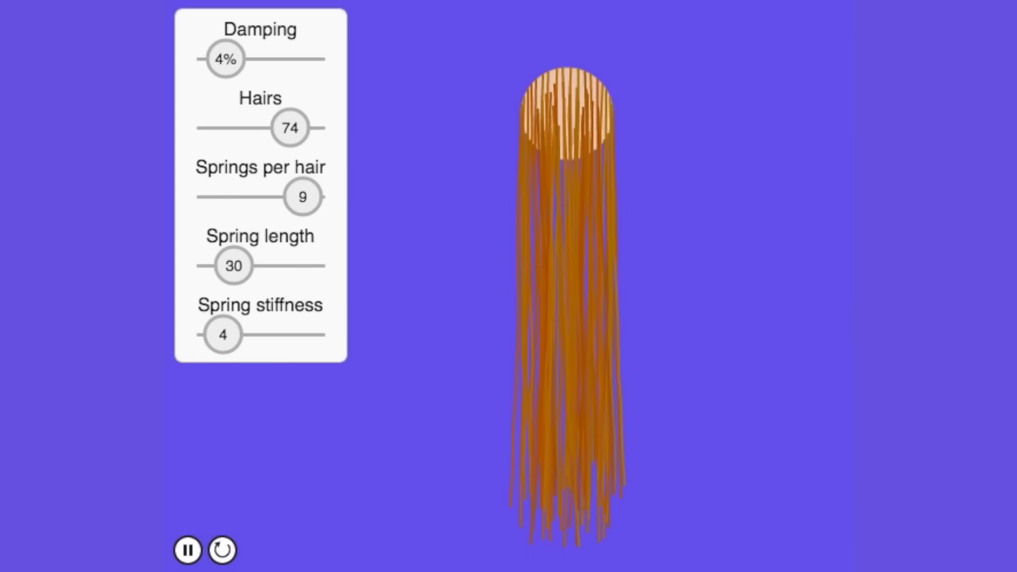
# - Set hairs to 30, damping to 7%, hairs to 55, and springs per hair to 7
pyautogui.moveTo(289, 127); pyautogui.dragTo(231, 127)
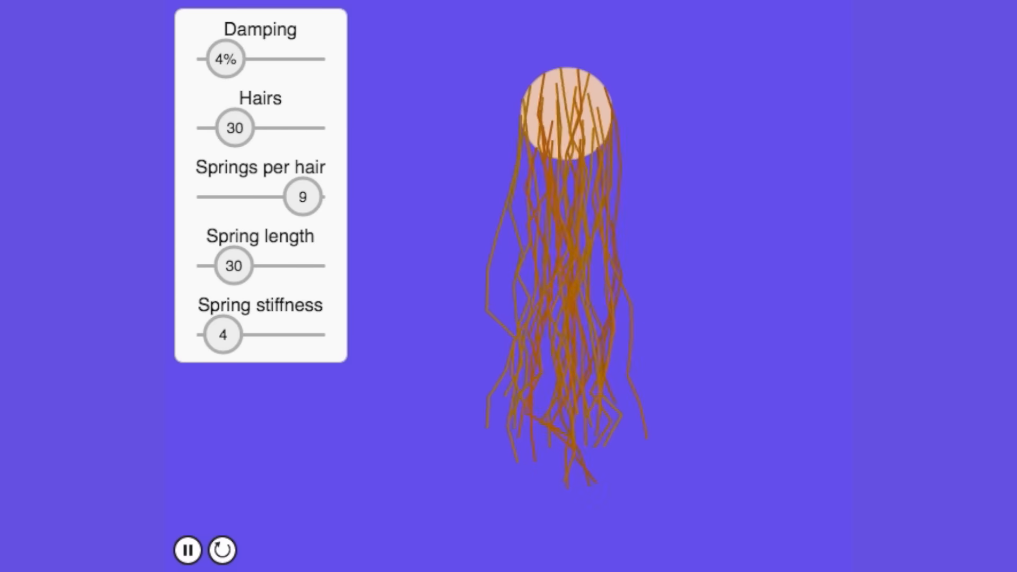
pyautogui.moveTo(224, 58); pyautogui.dragTo(239, 58)
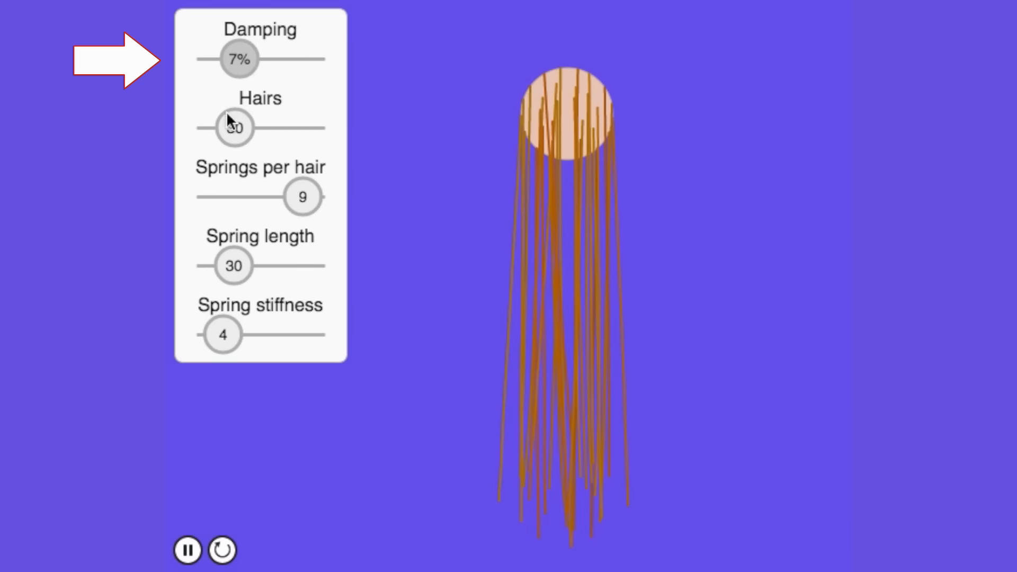
pyautogui.moveTo(234, 128); pyautogui.dragTo(266, 128)
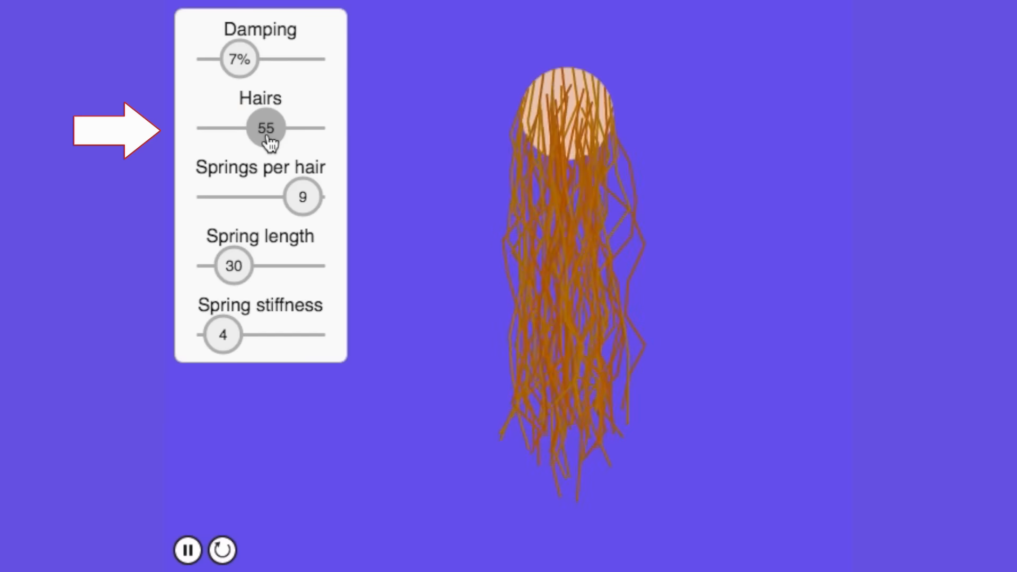
pyautogui.moveTo(302, 197); pyautogui.dragTo(283, 196)
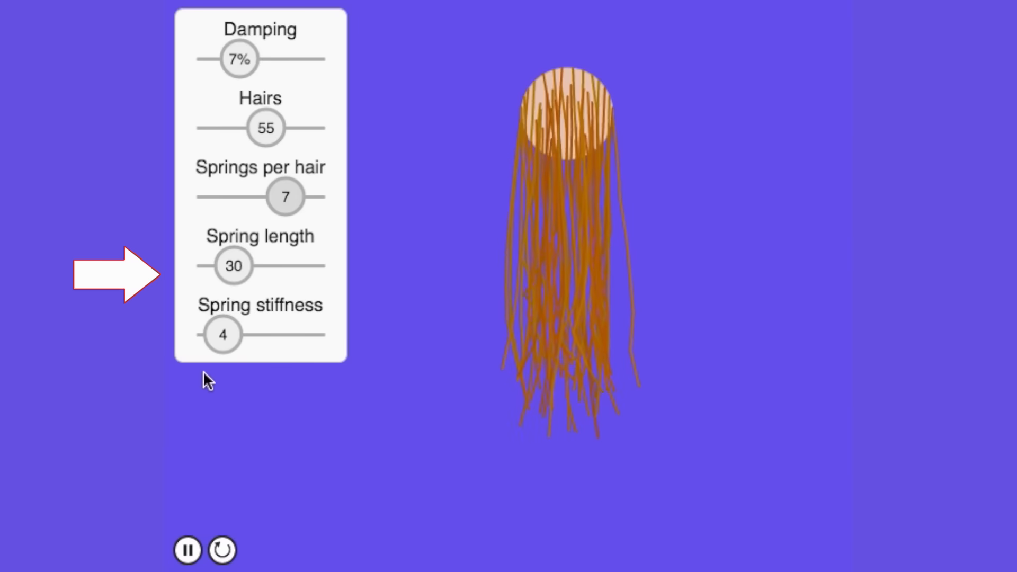